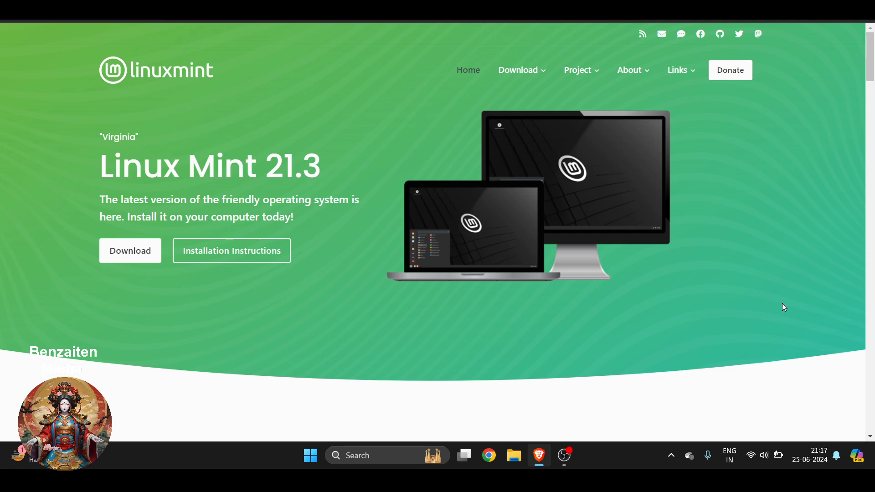
pyautogui.moveTo(781, 270)
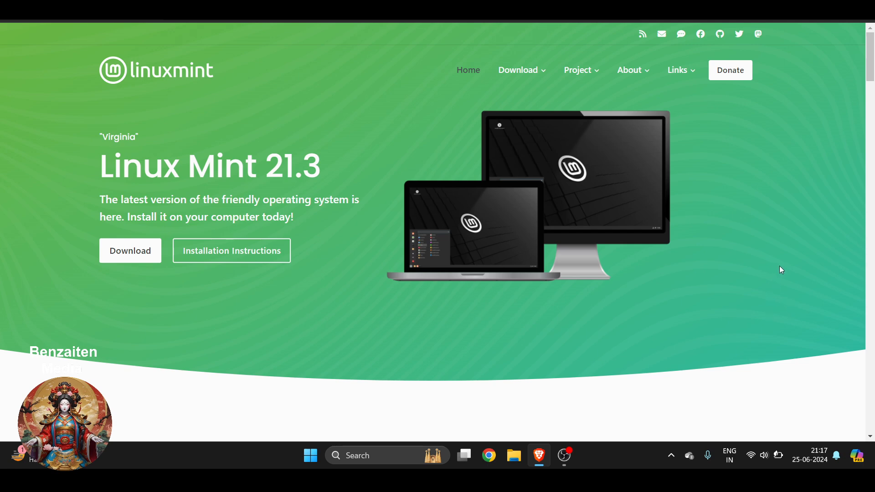
pyautogui.moveTo(249, 177)
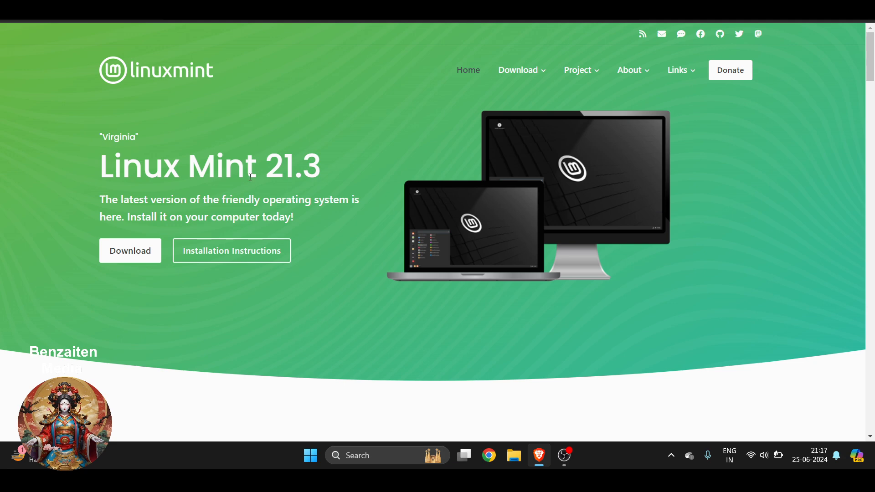
pyautogui.moveTo(300, 90)
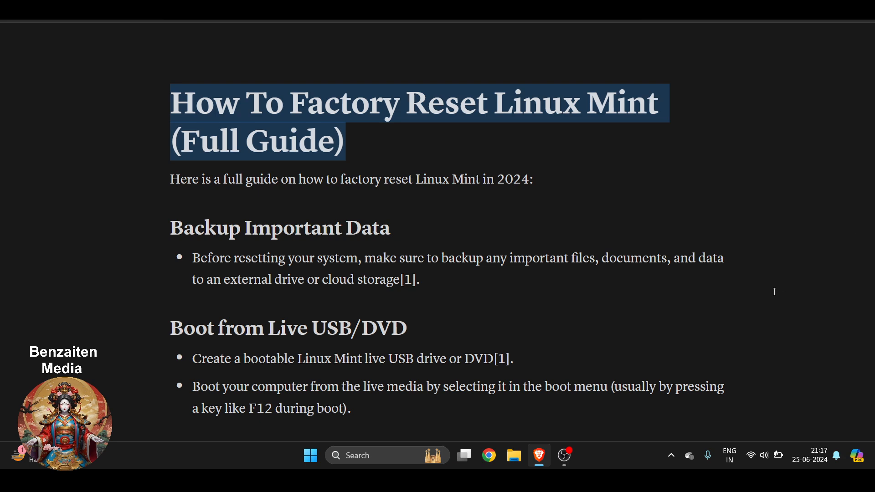
pyautogui.scroll(-3)
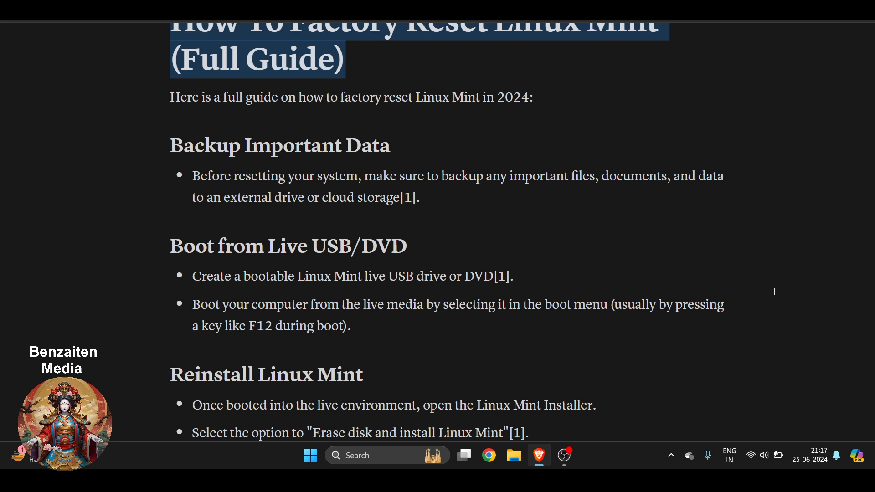
pyautogui.scroll(-3)
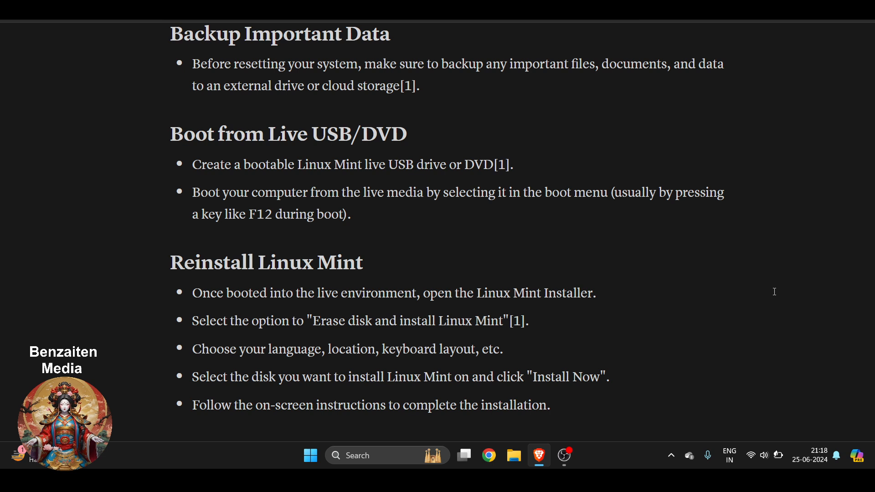
pyautogui.scroll(-3)
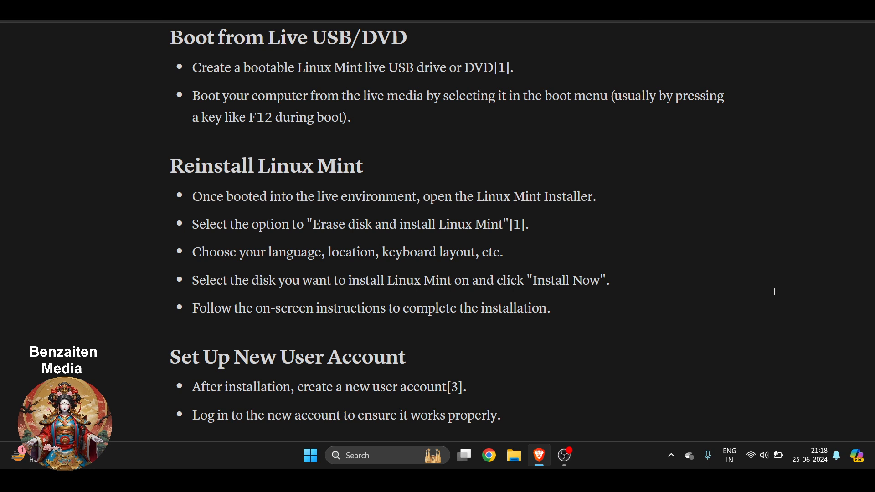
pyautogui.scroll(-3)
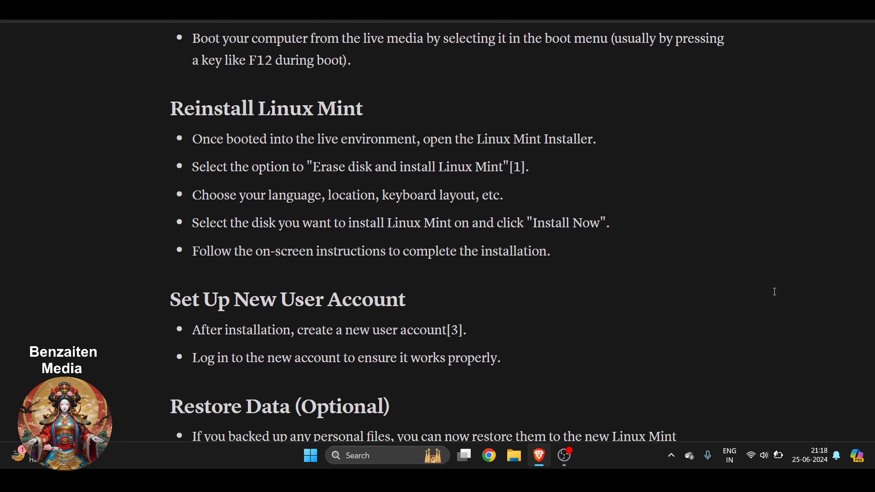
pyautogui.scroll(-3)
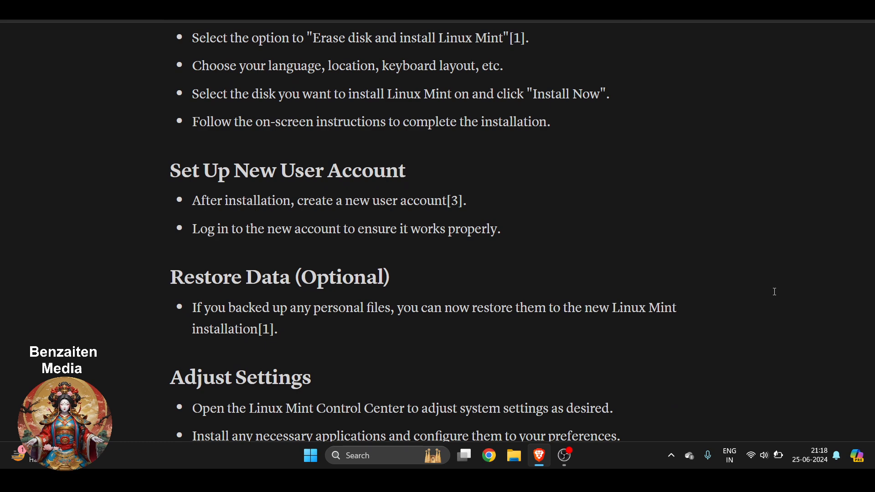
pyautogui.scroll(-3)
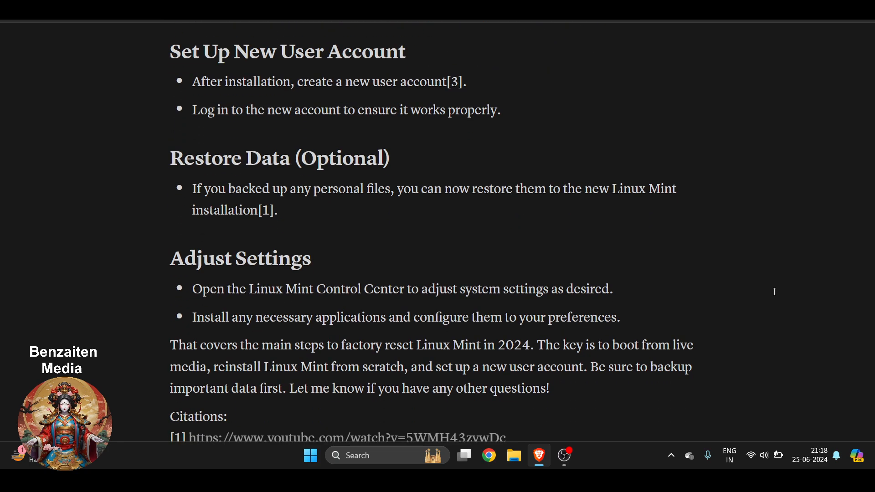
pyautogui.scroll(3)
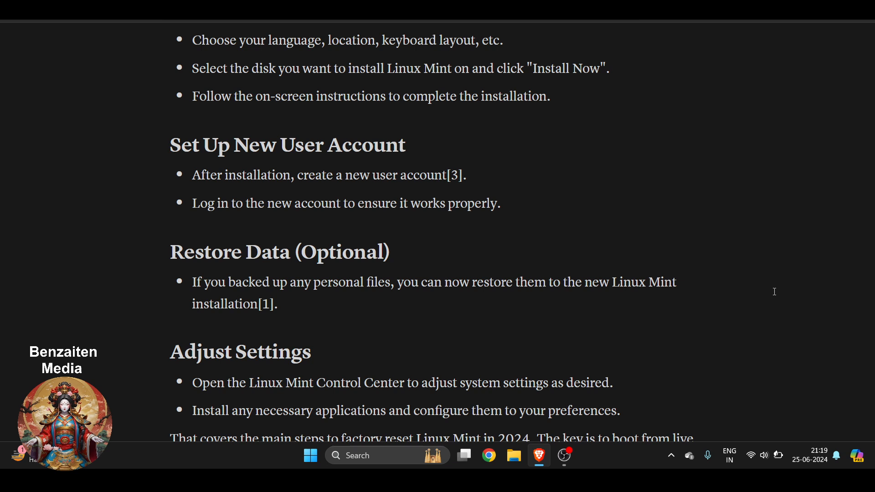
pyautogui.scroll(-3)
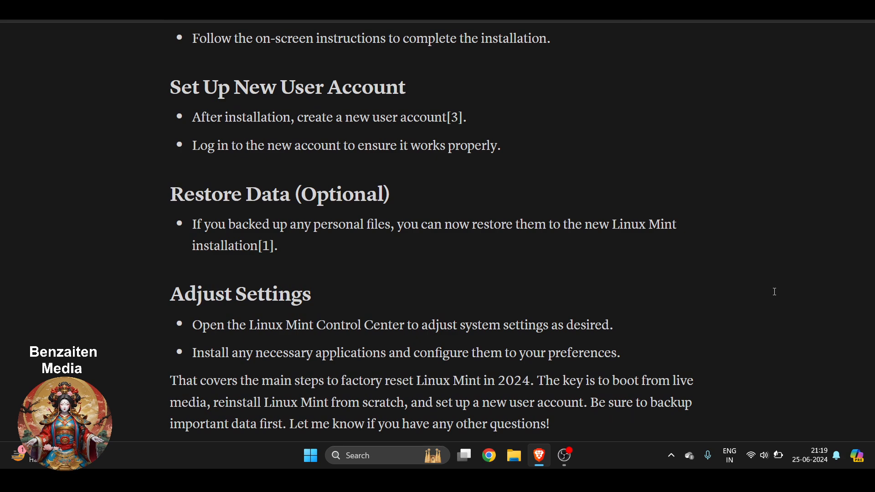
pyautogui.scroll(3)
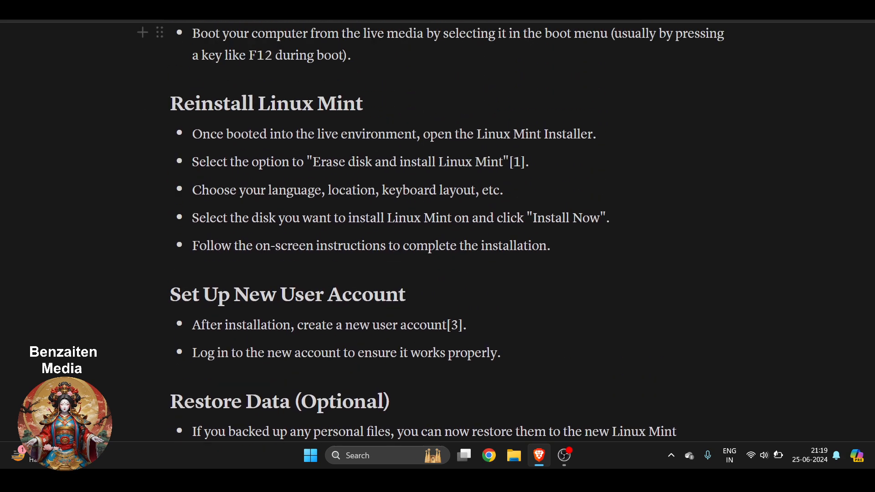